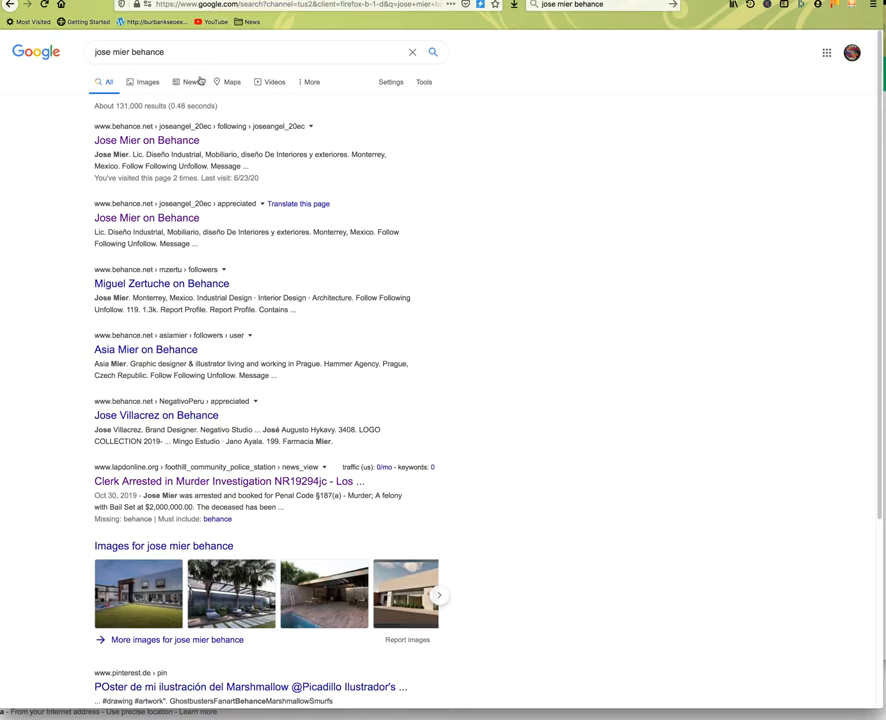
mouse_move(146, 140)
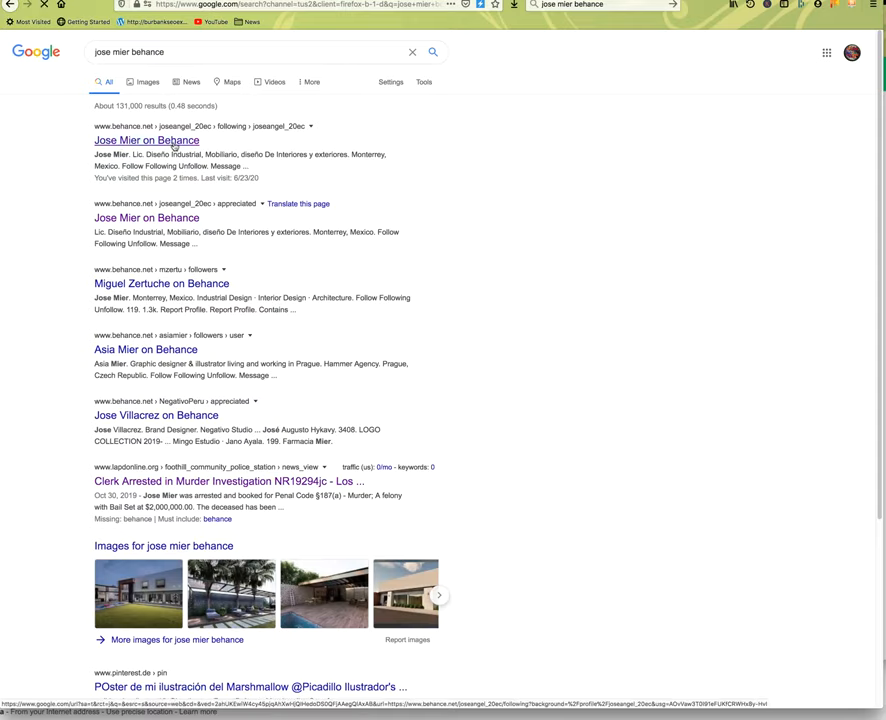
Open the first Behance result for Jose Mier from the Google search.
click(146, 140)
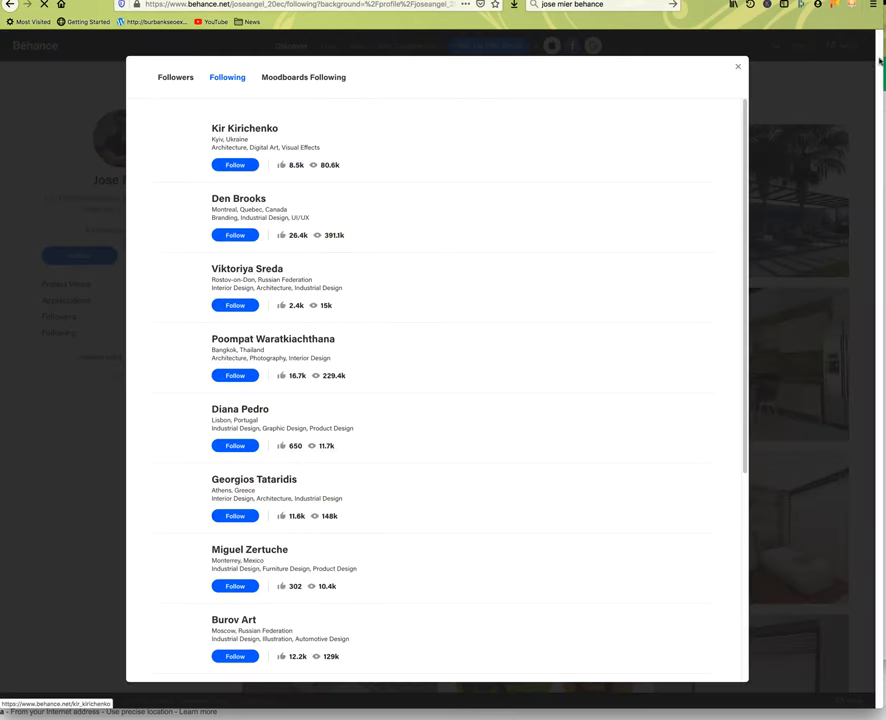
click(738, 66)
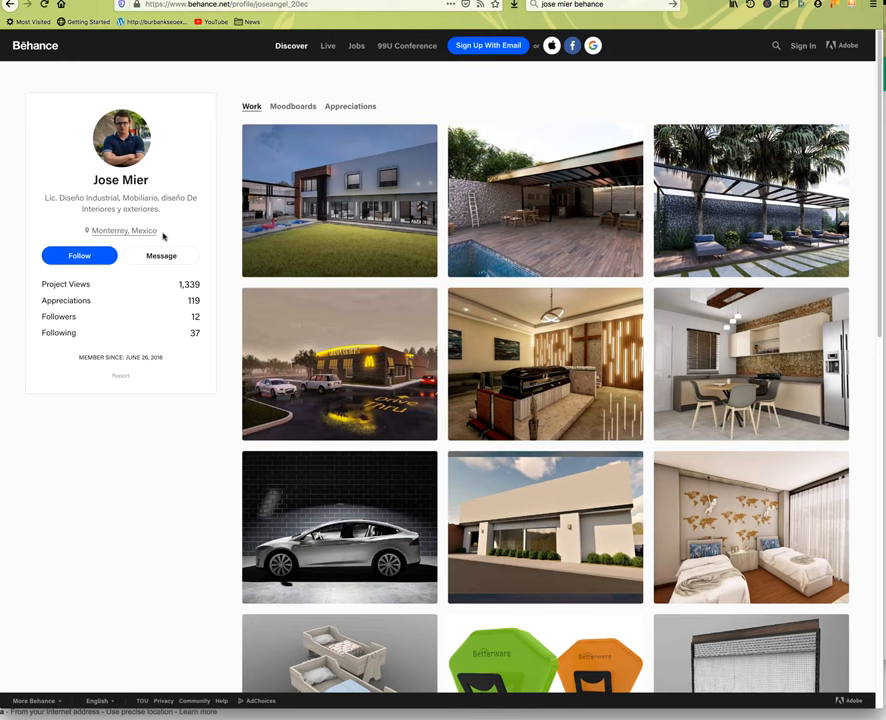
mouse_move(110, 206)
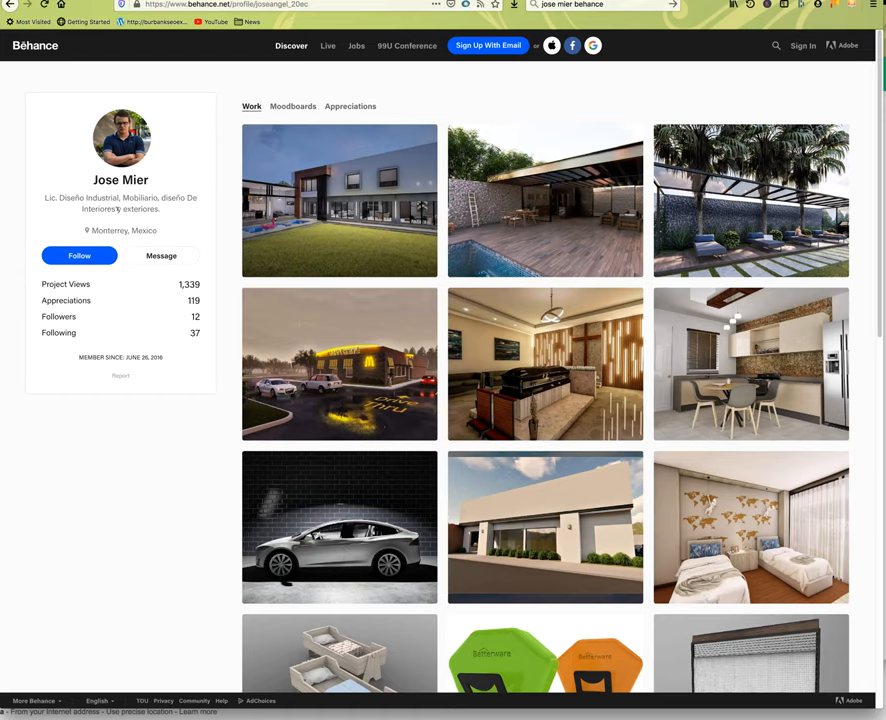
mouse_move(340, 218)
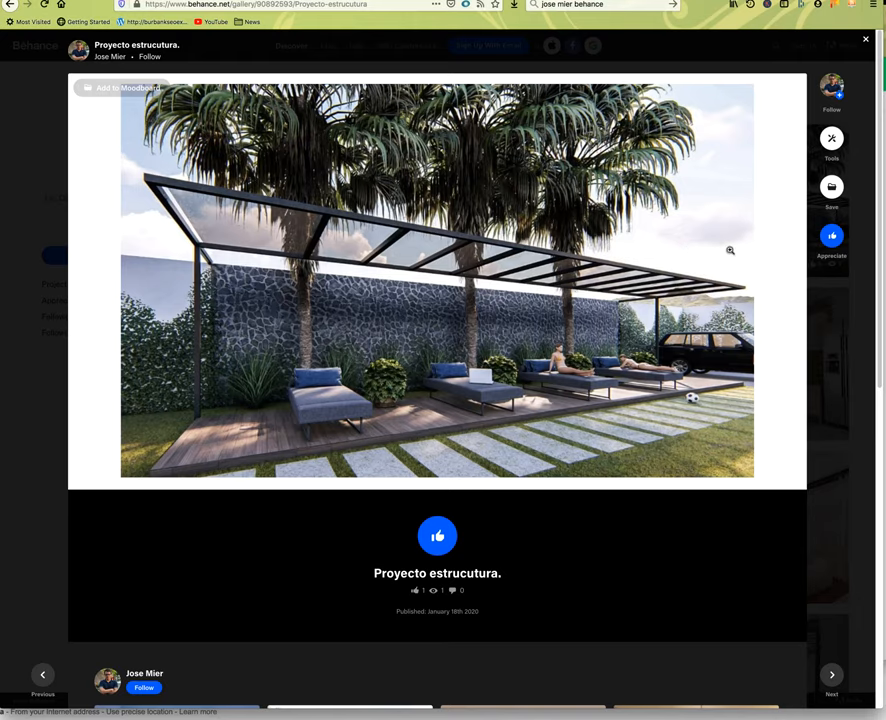
mouse_move(616, 368)
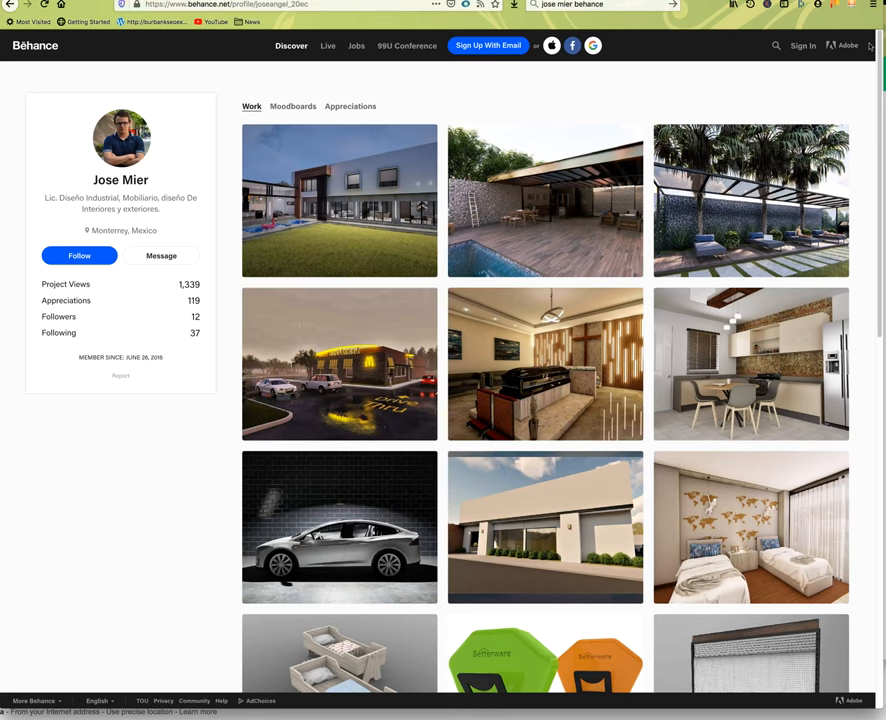
mouse_move(752, 200)
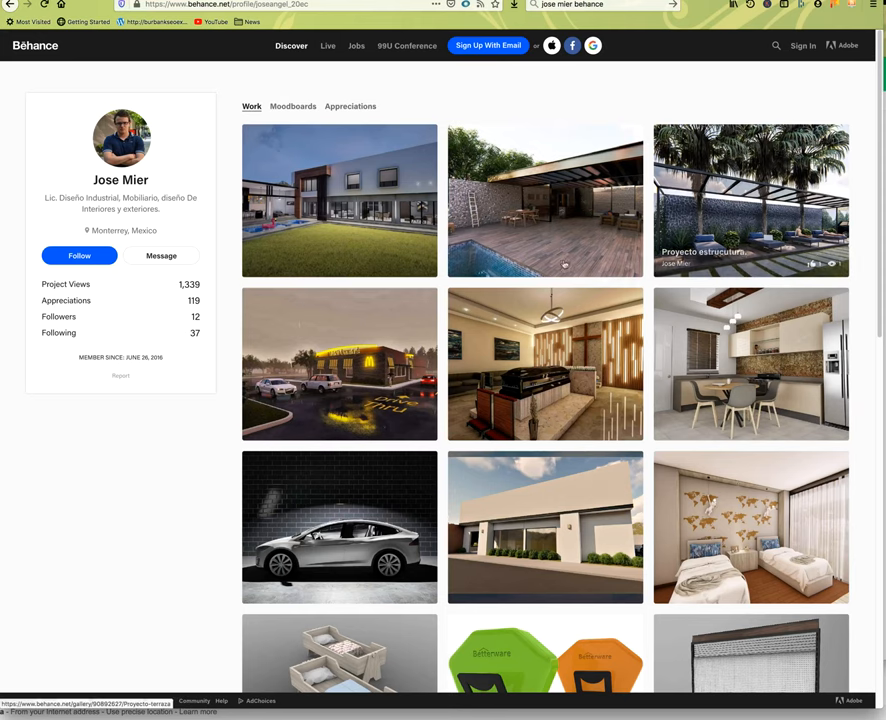
Scroll down the Work grid to the shelving renders and modern house rendering rows.
scroll(down, 3)
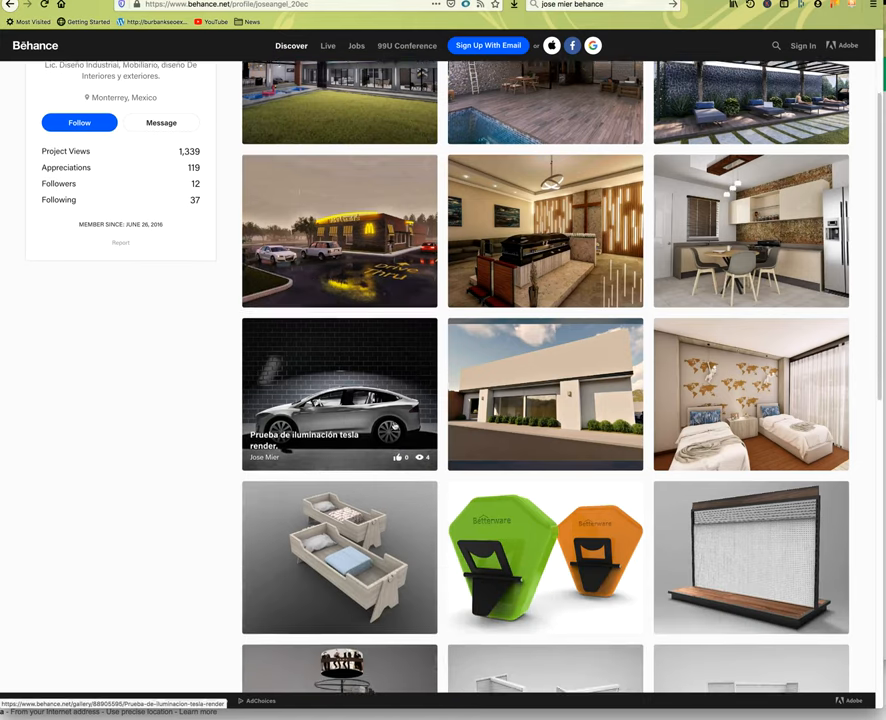
scroll(down, 3)
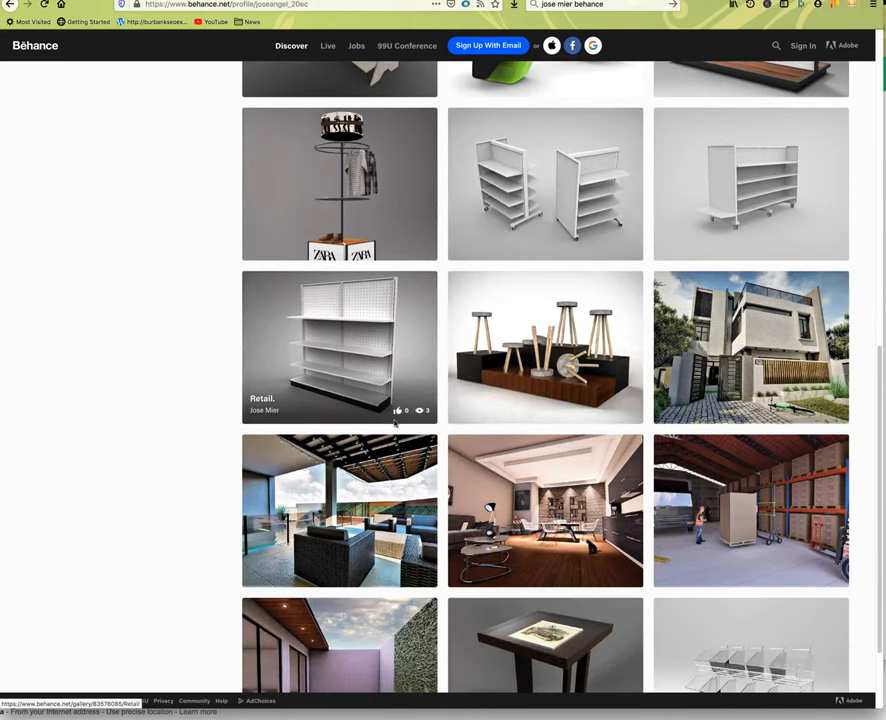
scroll(down, 3)
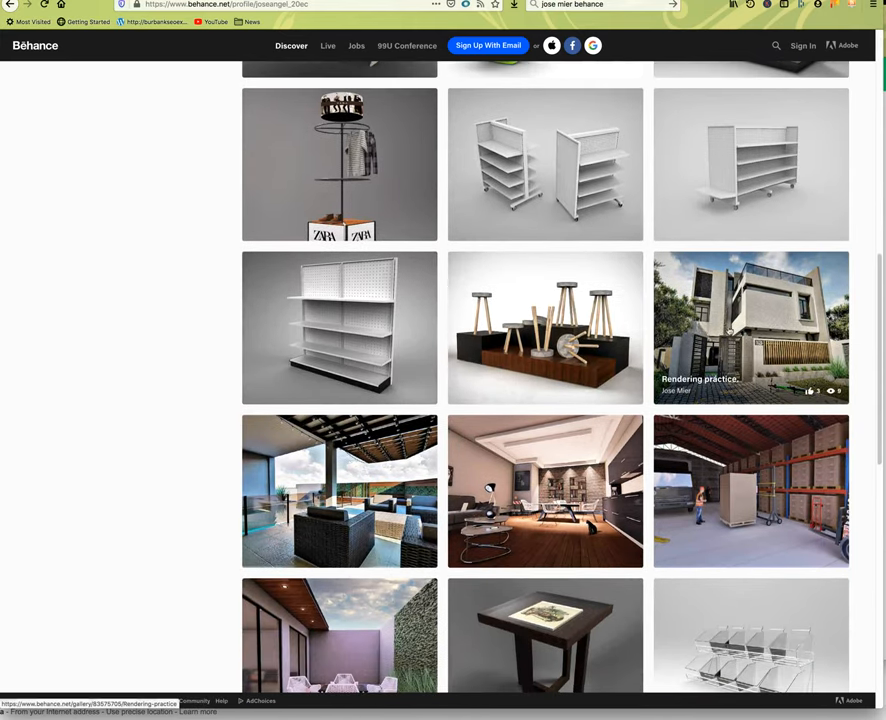
scroll(down, 3)
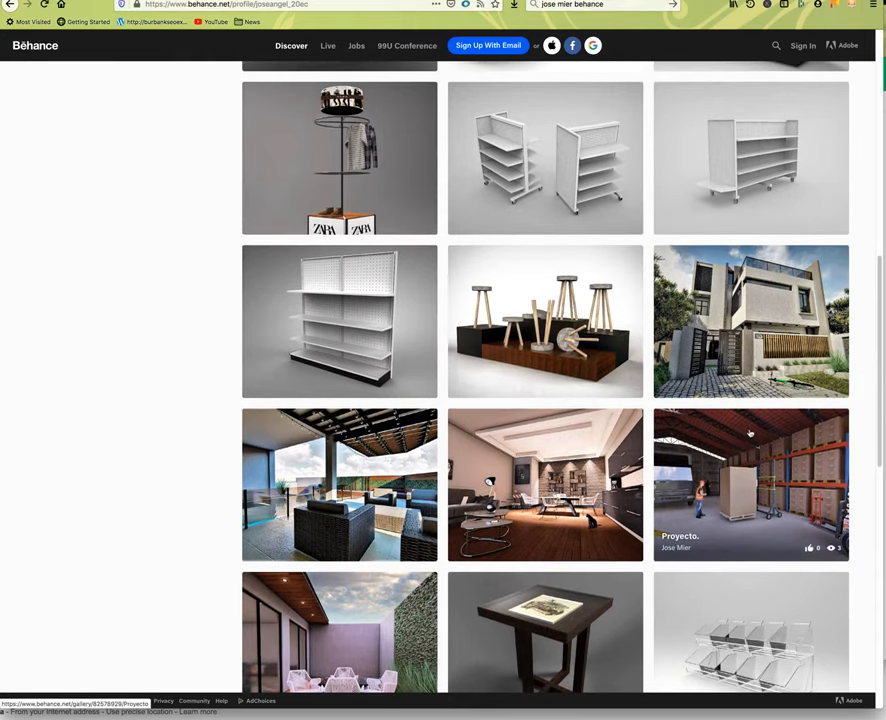
scroll(down, 3)
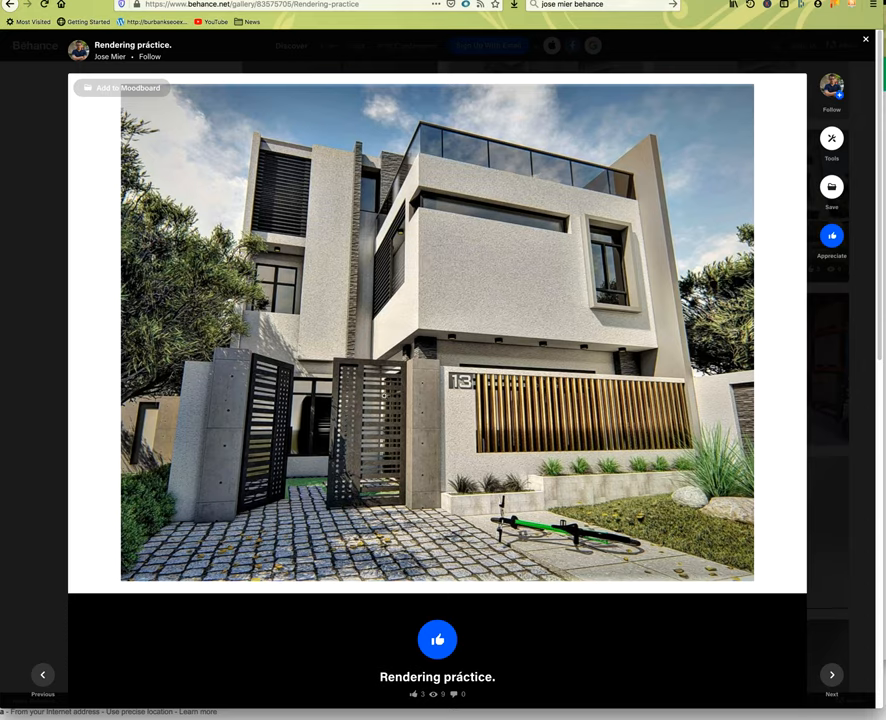
mouse_move(444, 278)
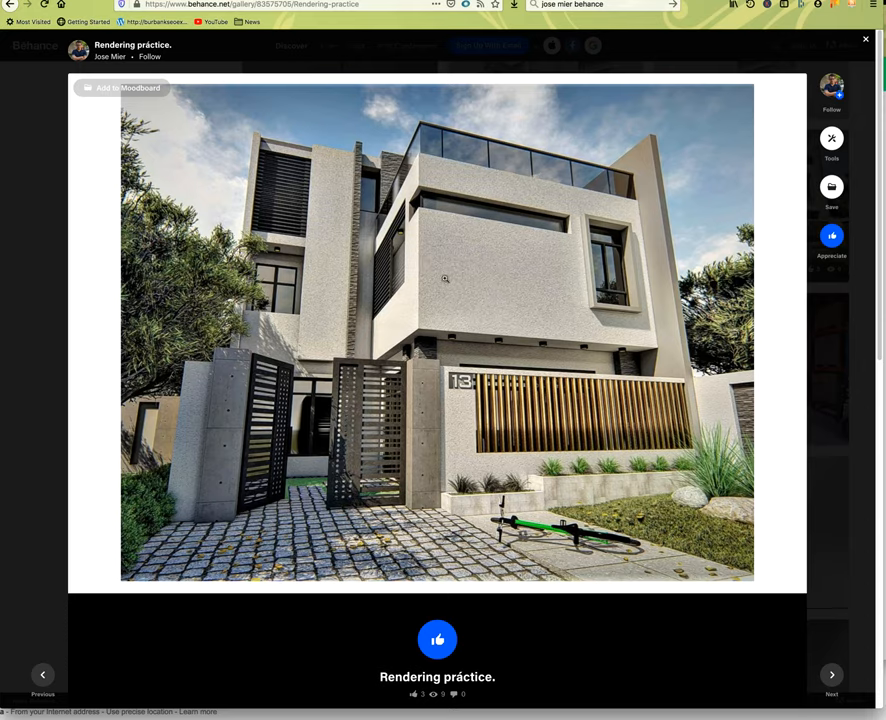
mouse_move(520, 316)
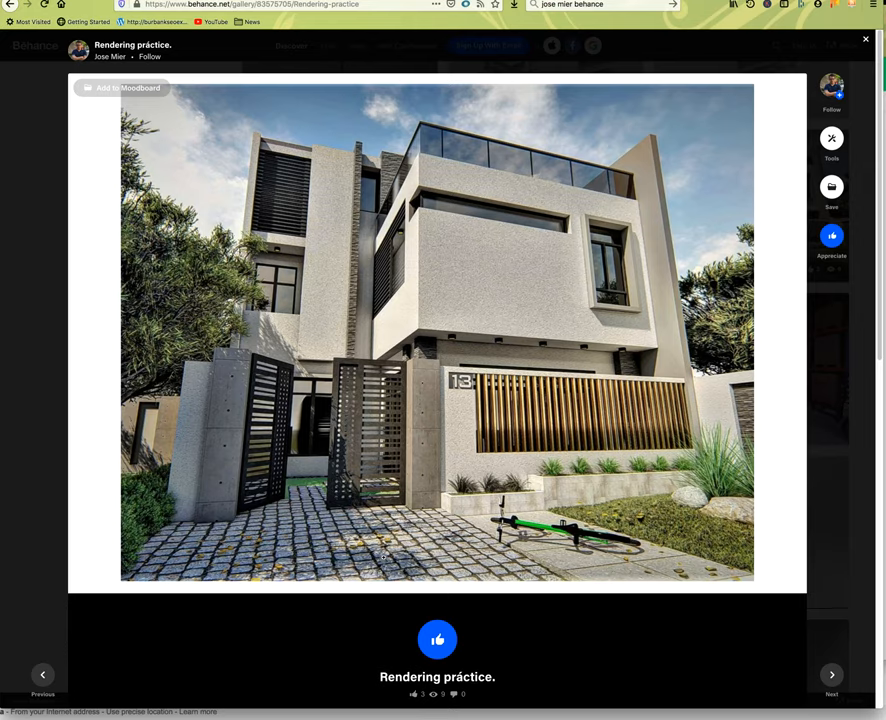
mouse_move(438, 300)
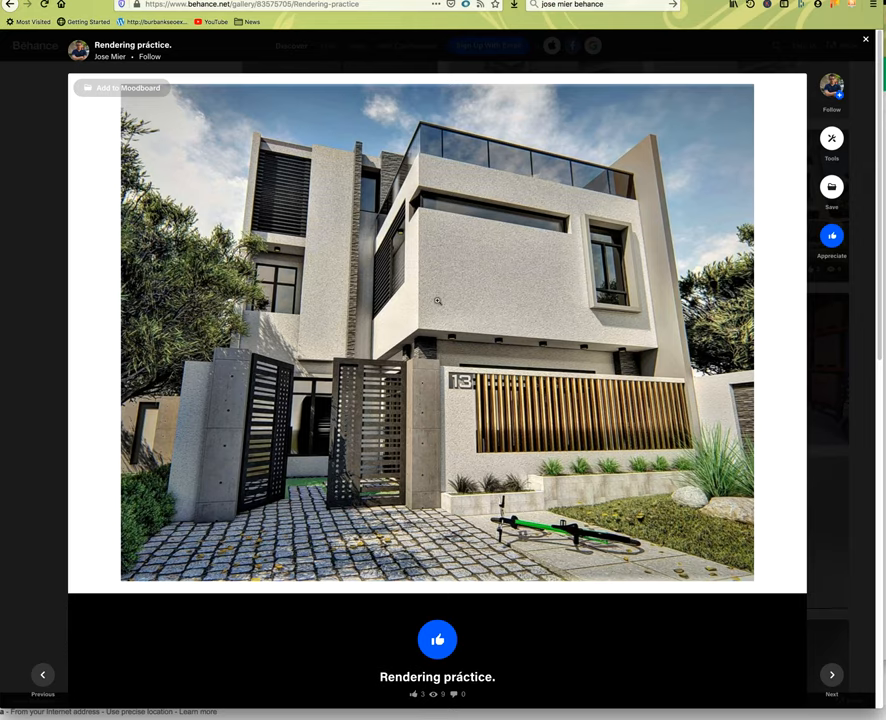
mouse_move(364, 216)
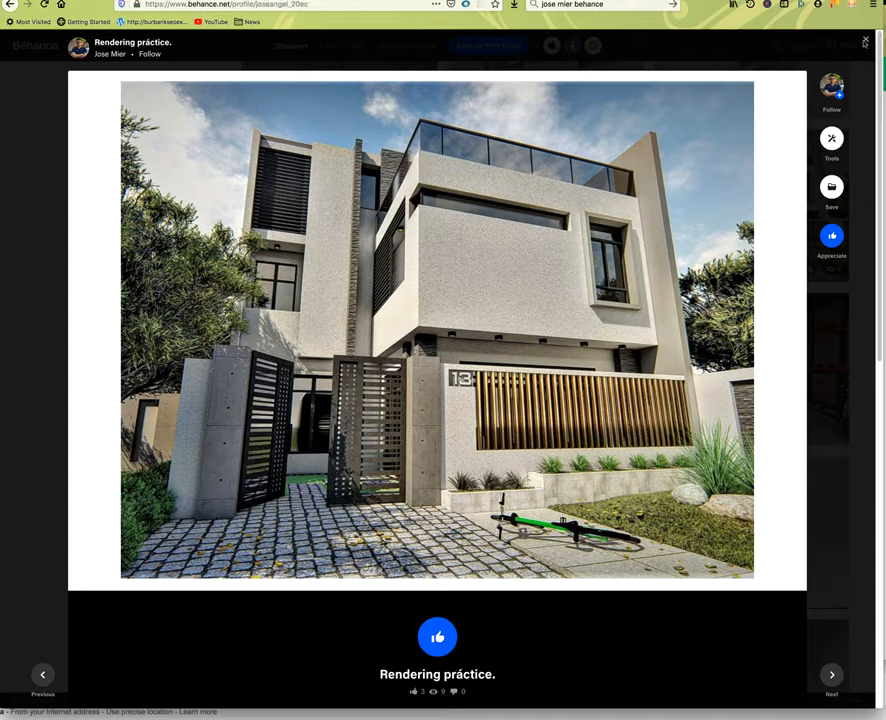
Close the 'Rendering práctice.' project viewer to return to the profile page.
click(864, 40)
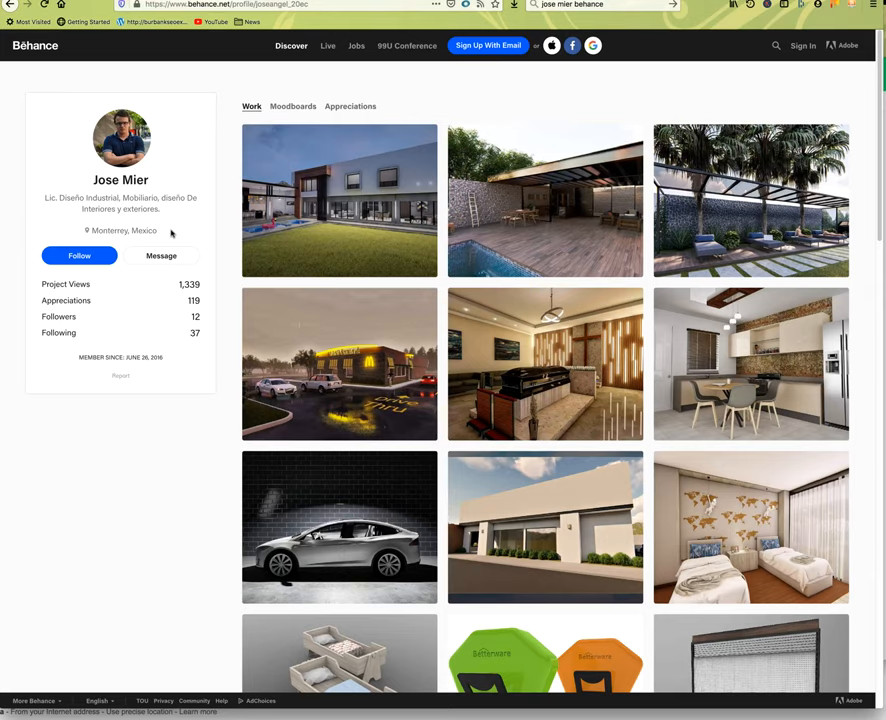
mouse_move(192, 196)
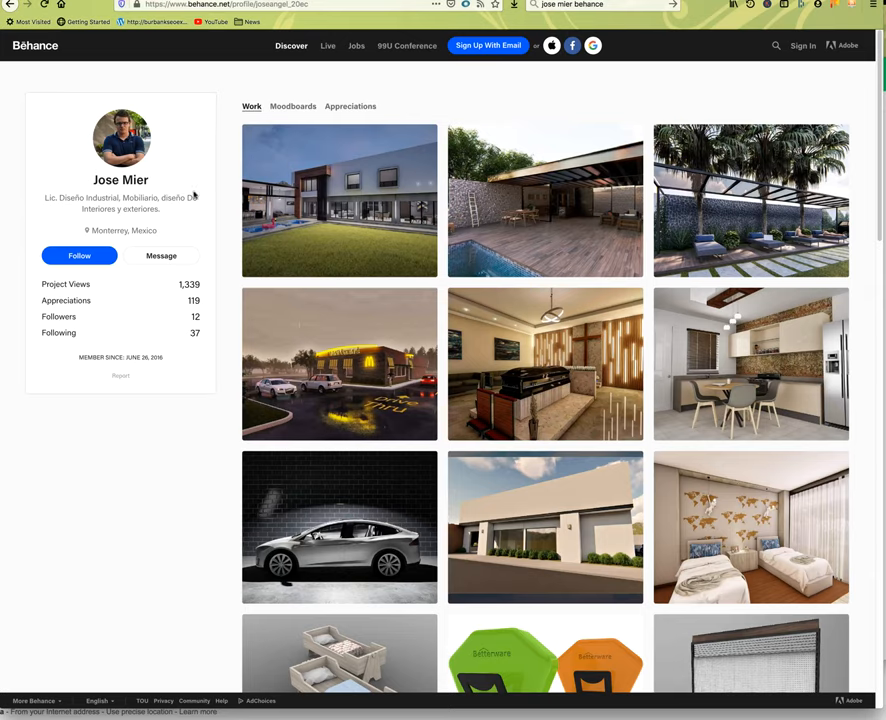
mouse_move(194, 196)
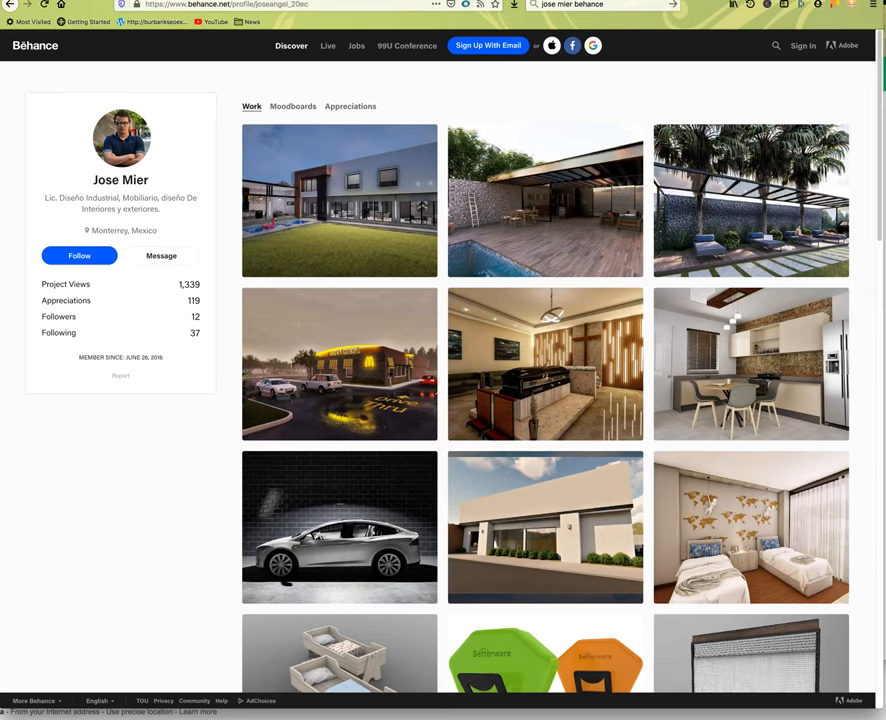
mouse_move(128, 168)
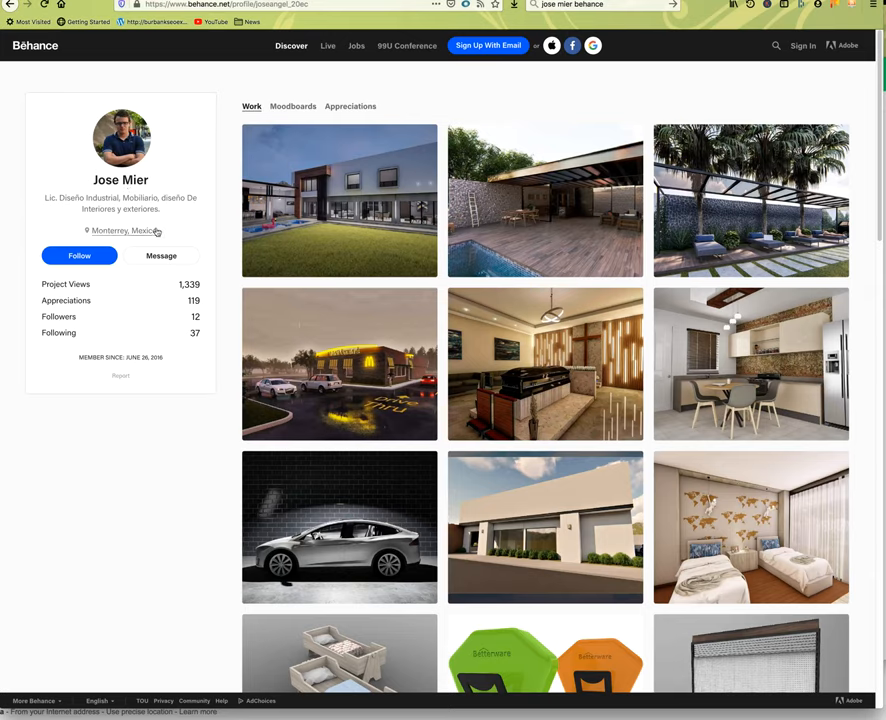
mouse_move(196, 228)
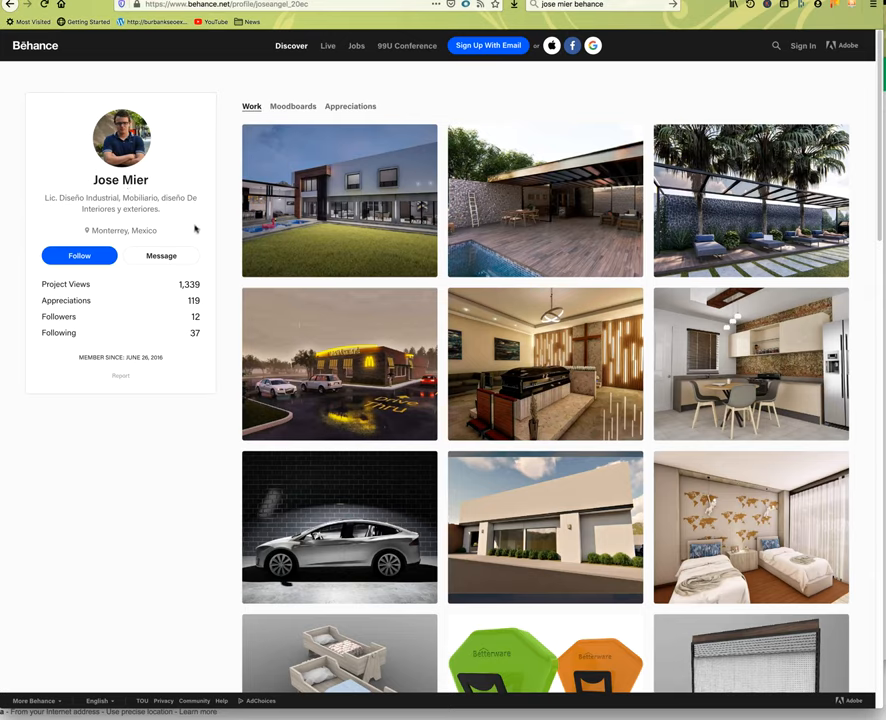
mouse_move(196, 244)
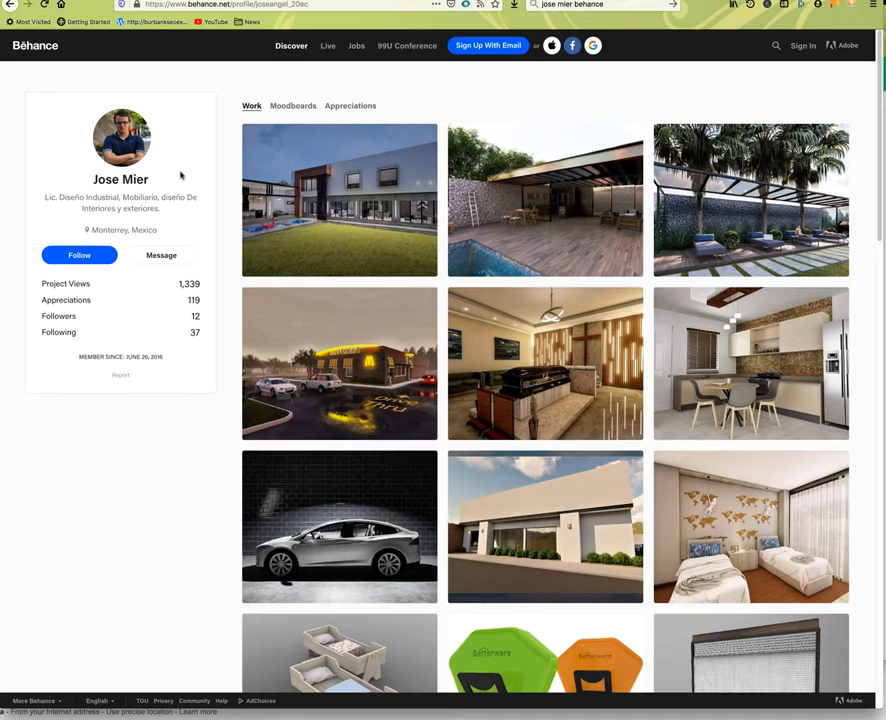
scroll(down, 3)
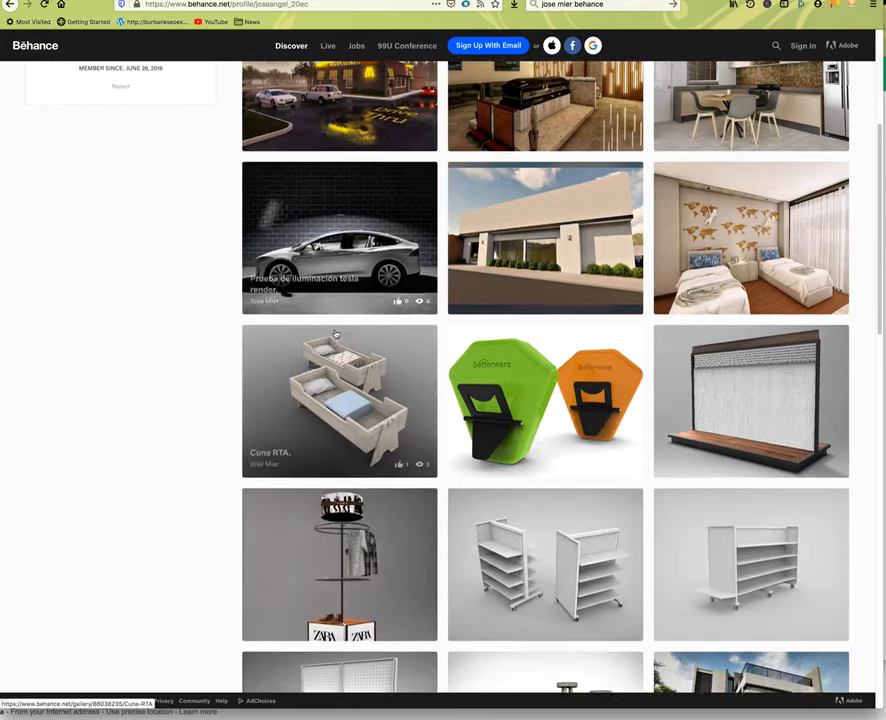
scroll(down, 3)
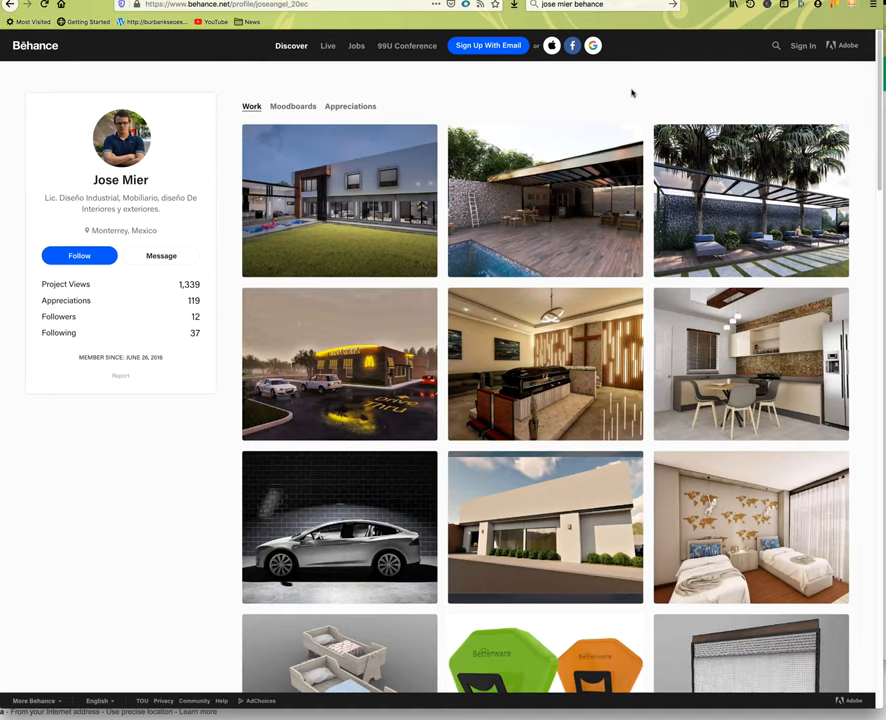
mouse_move(626, 94)
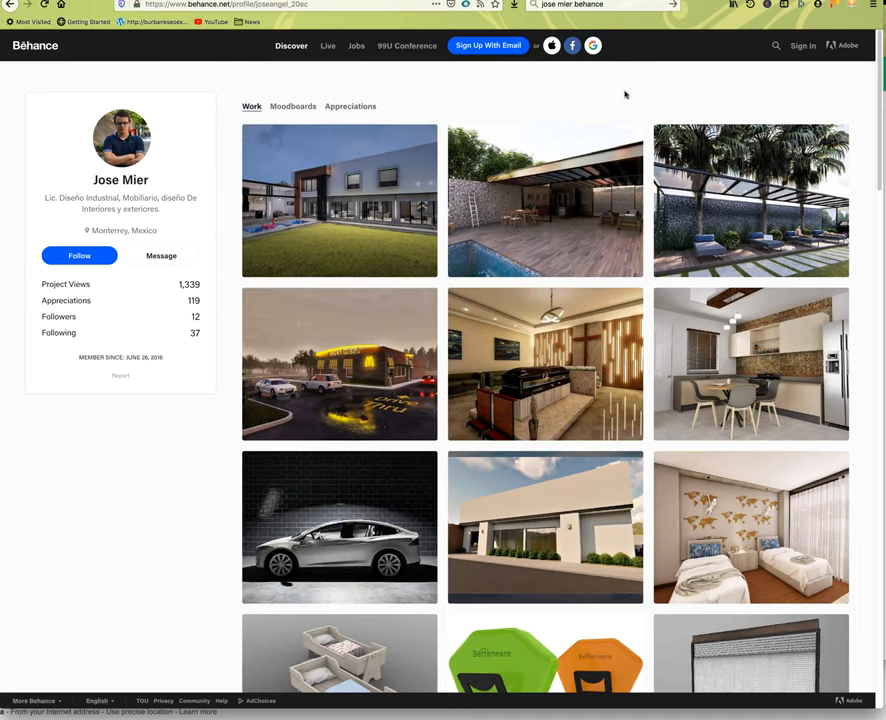